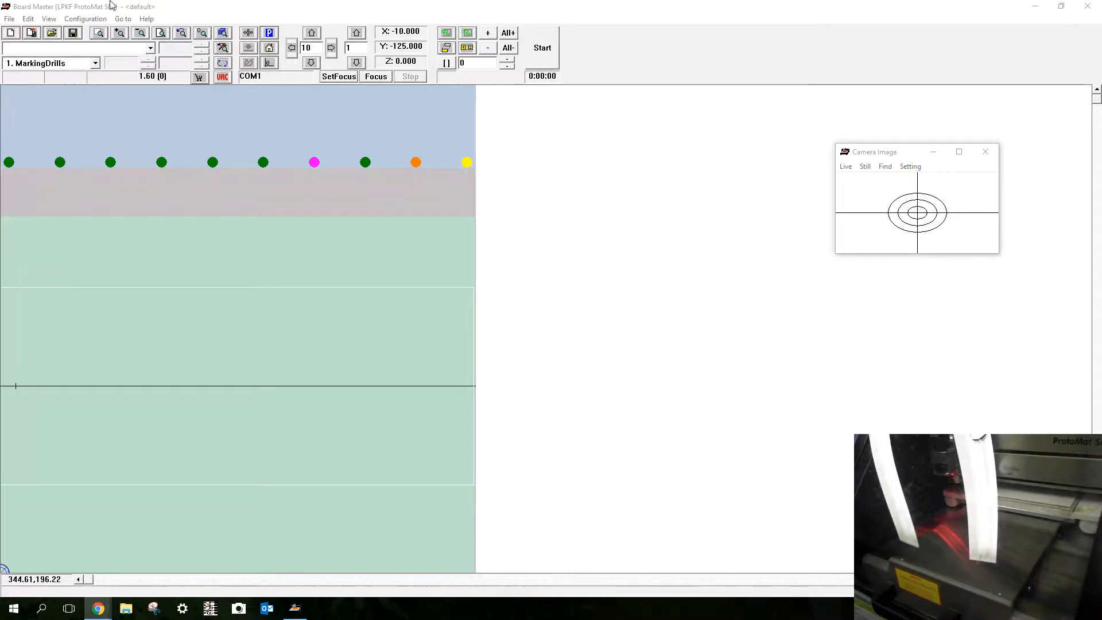
Attempt to reopen the recent 'standard board template 2018' job and dismiss the can't-open-file error
click(9, 18)
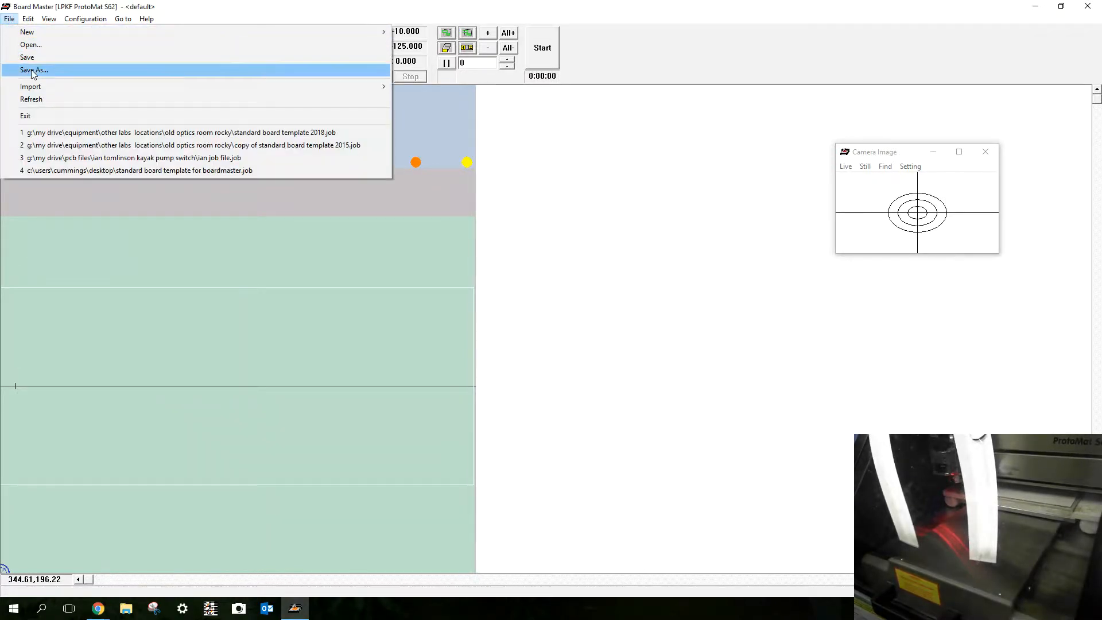
click(178, 132)
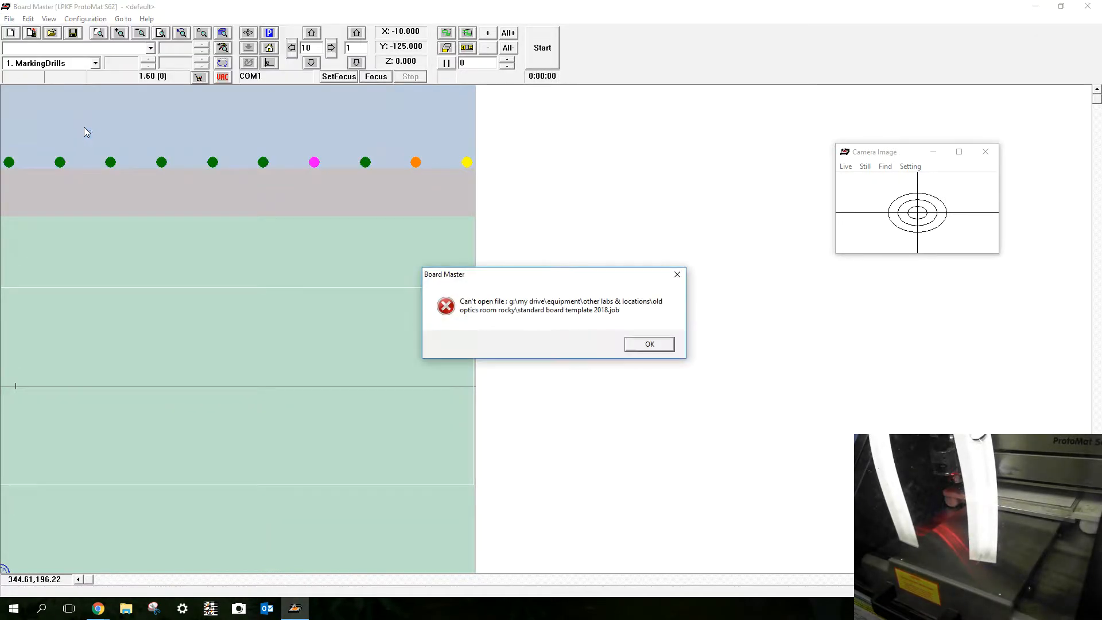
click(648, 343)
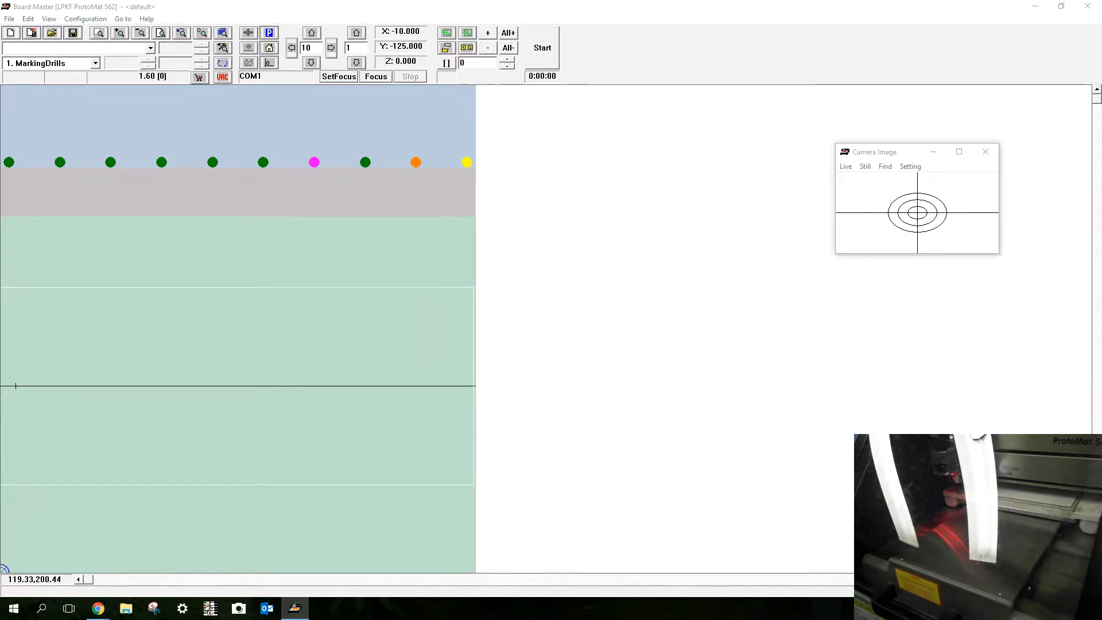
mouse_move(676, 206)
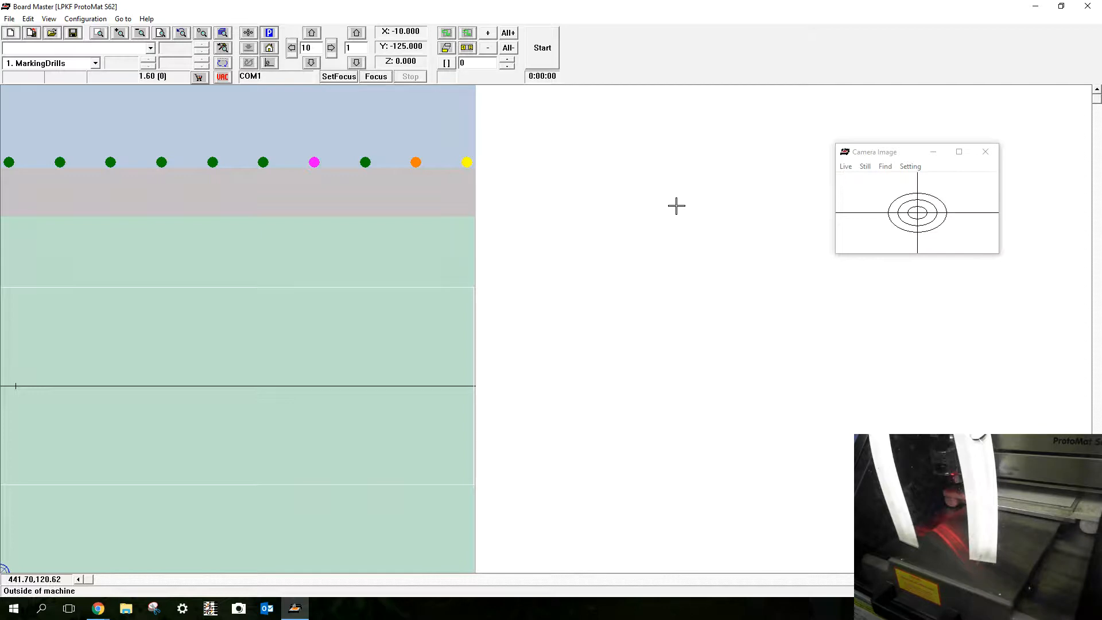
mouse_move(677, 206)
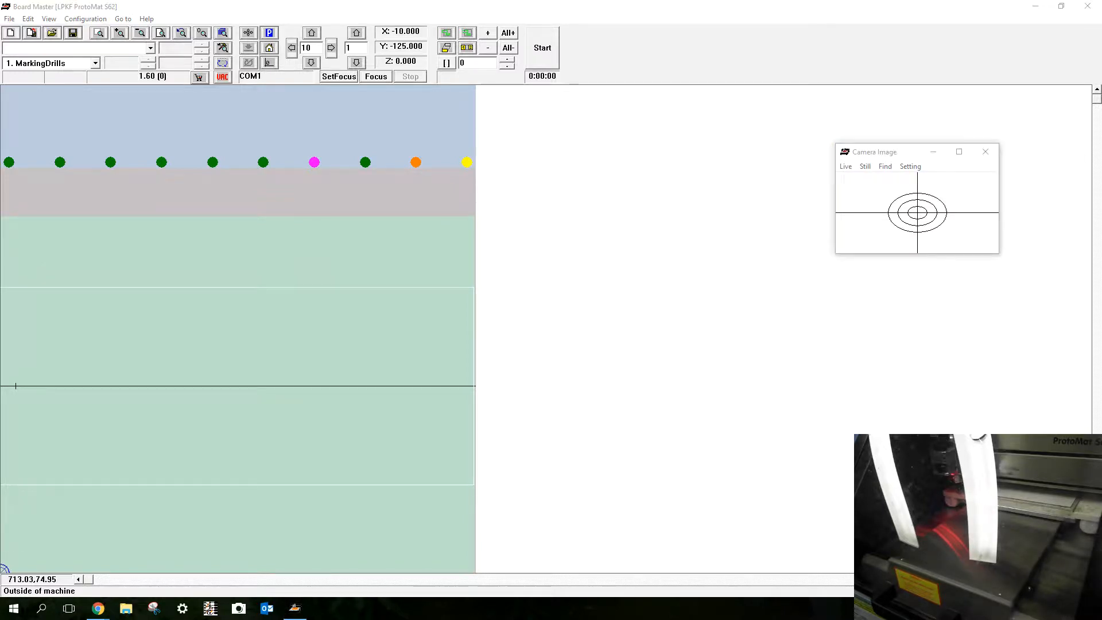
Browse the LPKF S62 User Manual PDF to page 82, 'Drilling pass holes into the drilling underlay'
click(323, 608)
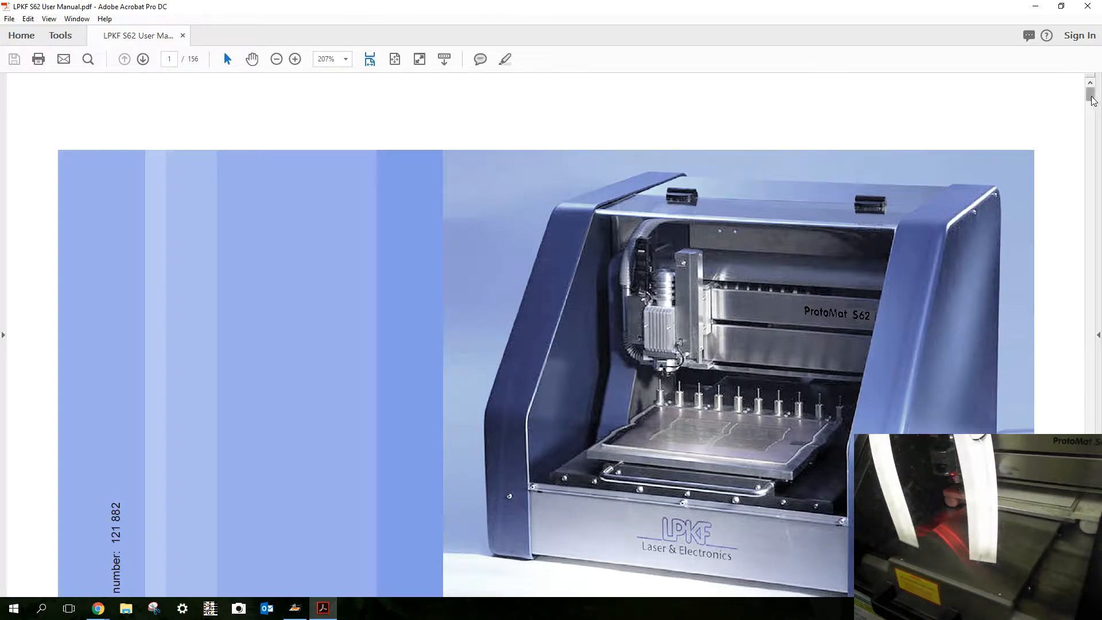
scroll(down, 3)
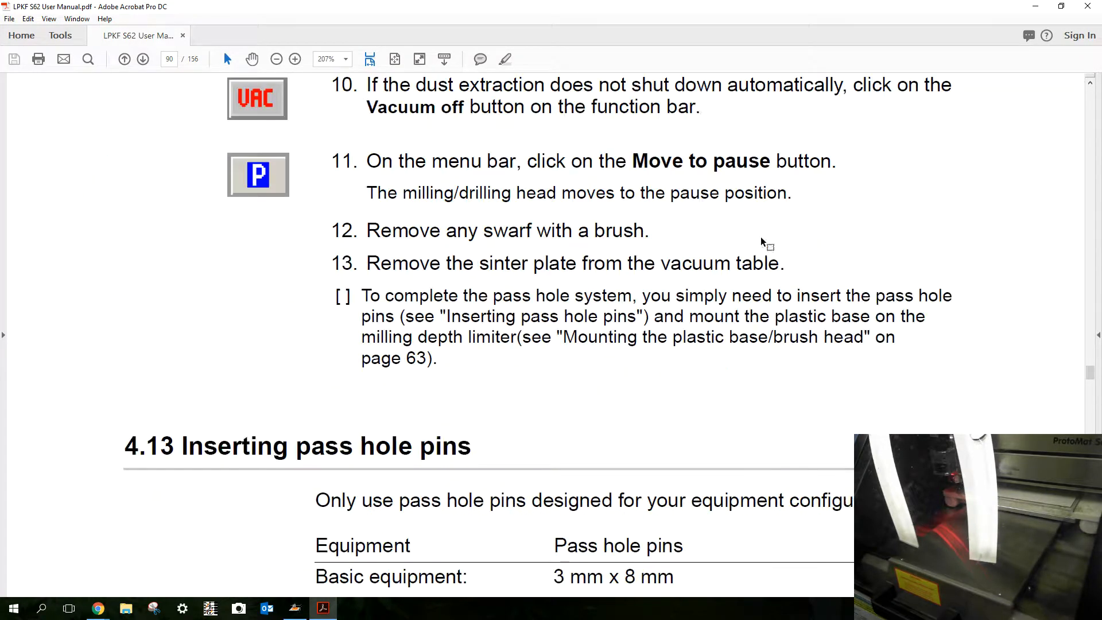
scroll(up, 3)
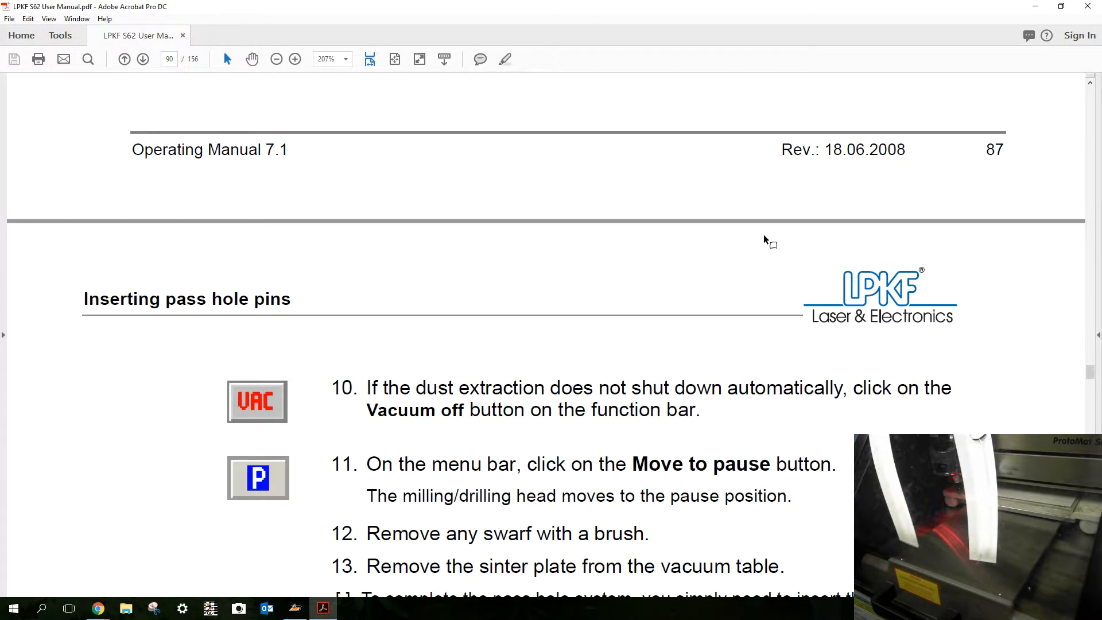
scroll(up, 3)
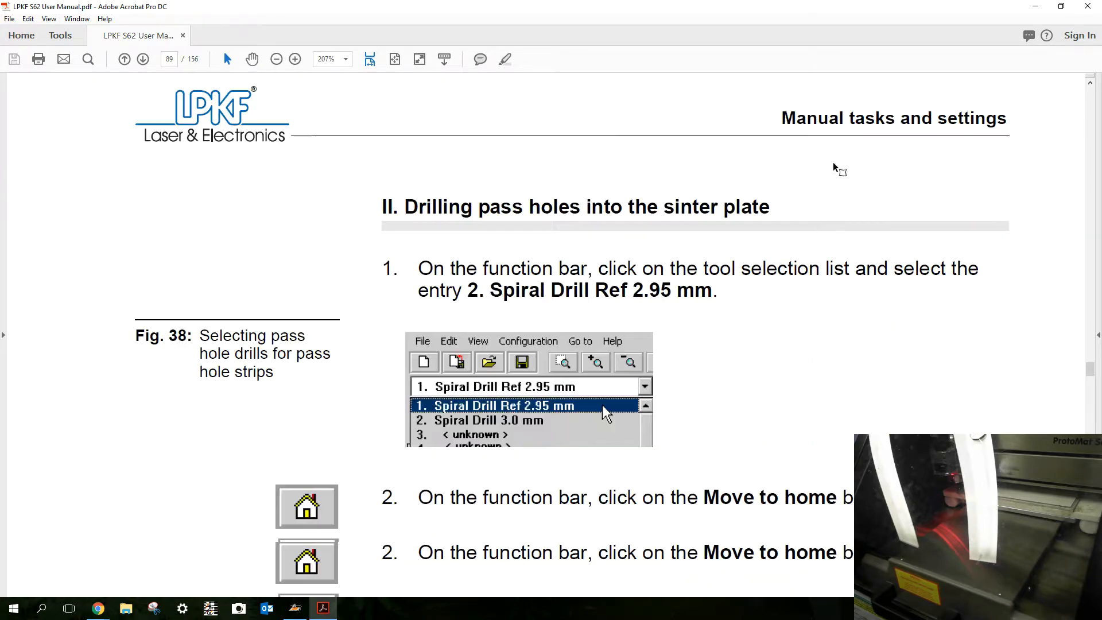
scroll(down, 3)
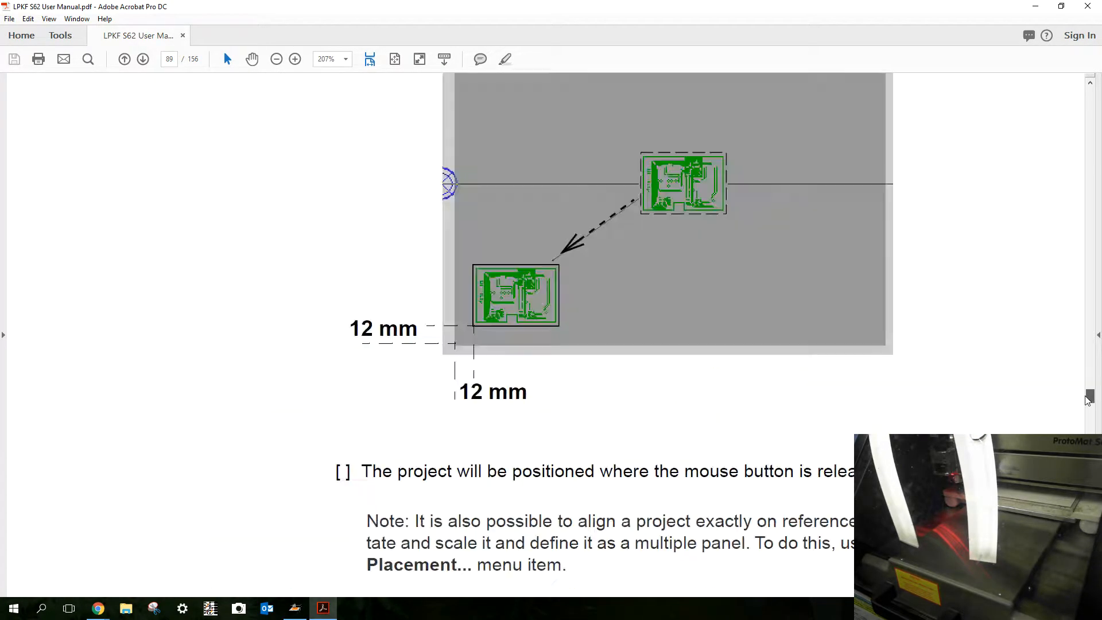
scroll(down, 3)
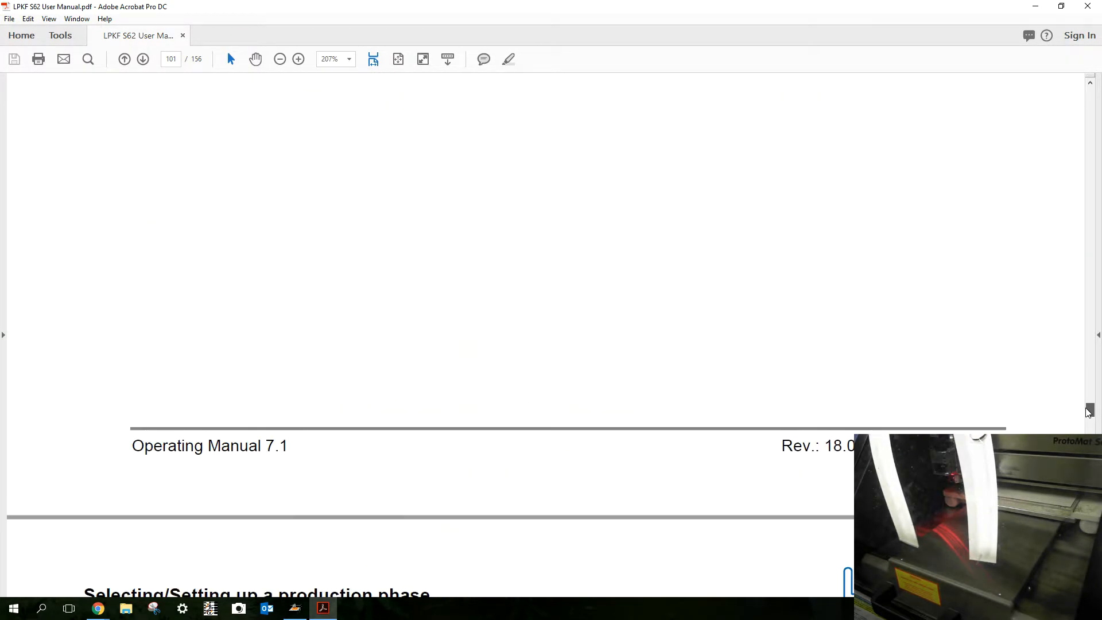
scroll(down, 3)
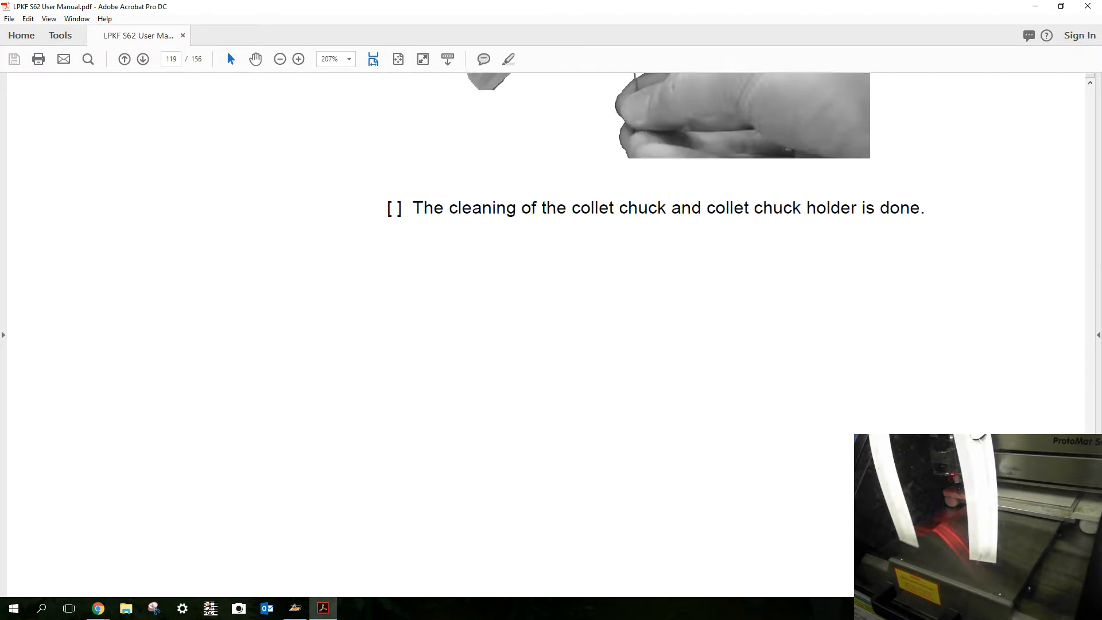
scroll(up, 3)
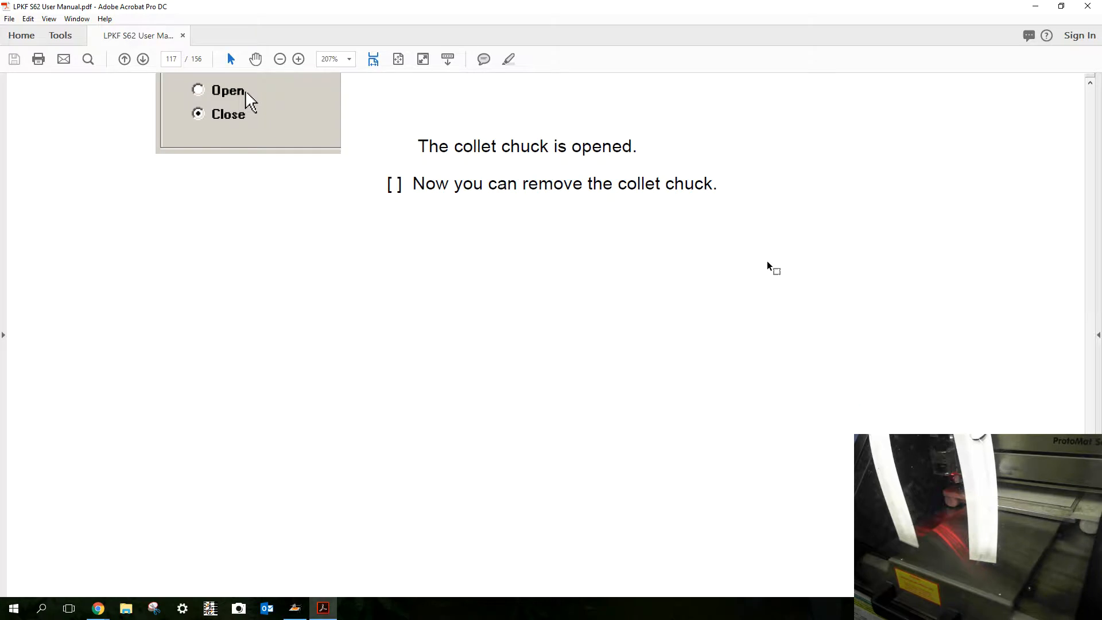
scroll(down, 3)
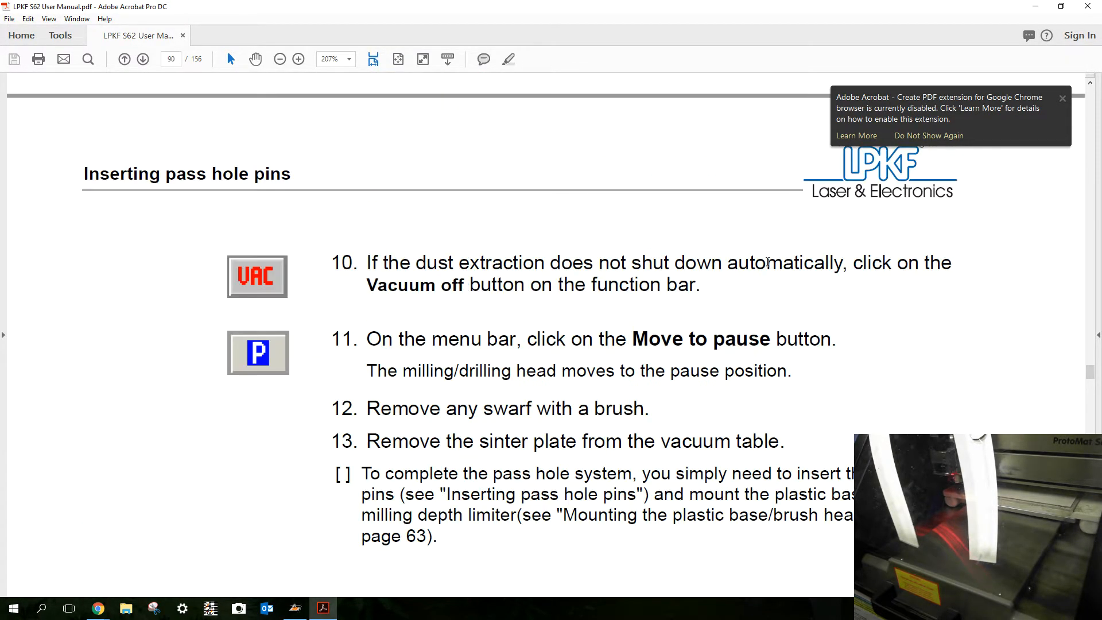
scroll(up, 3)
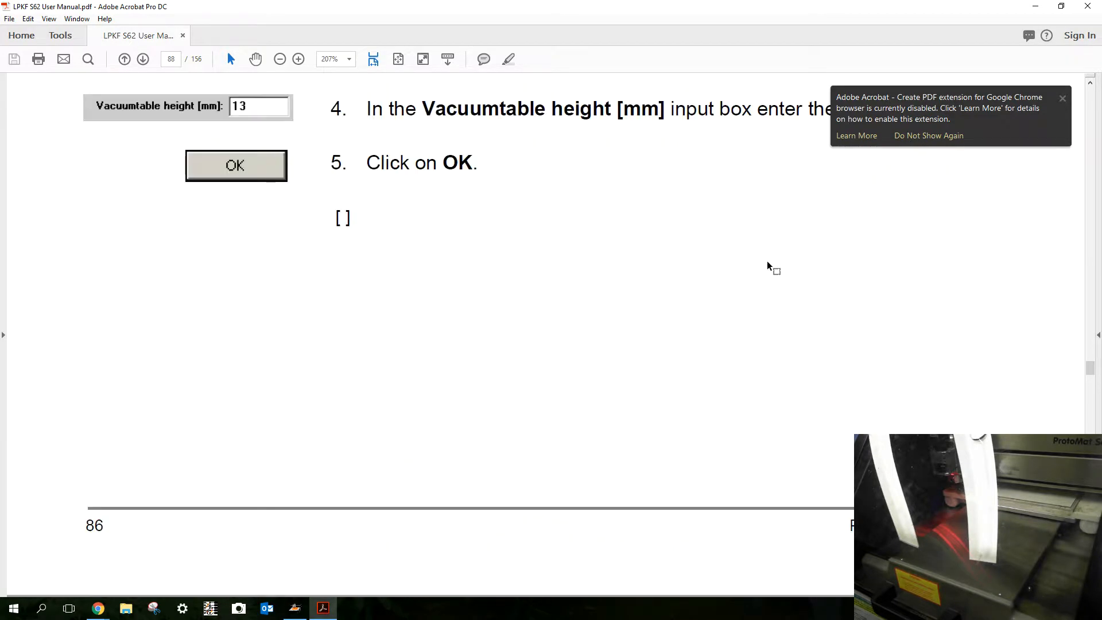
scroll(down, 3)
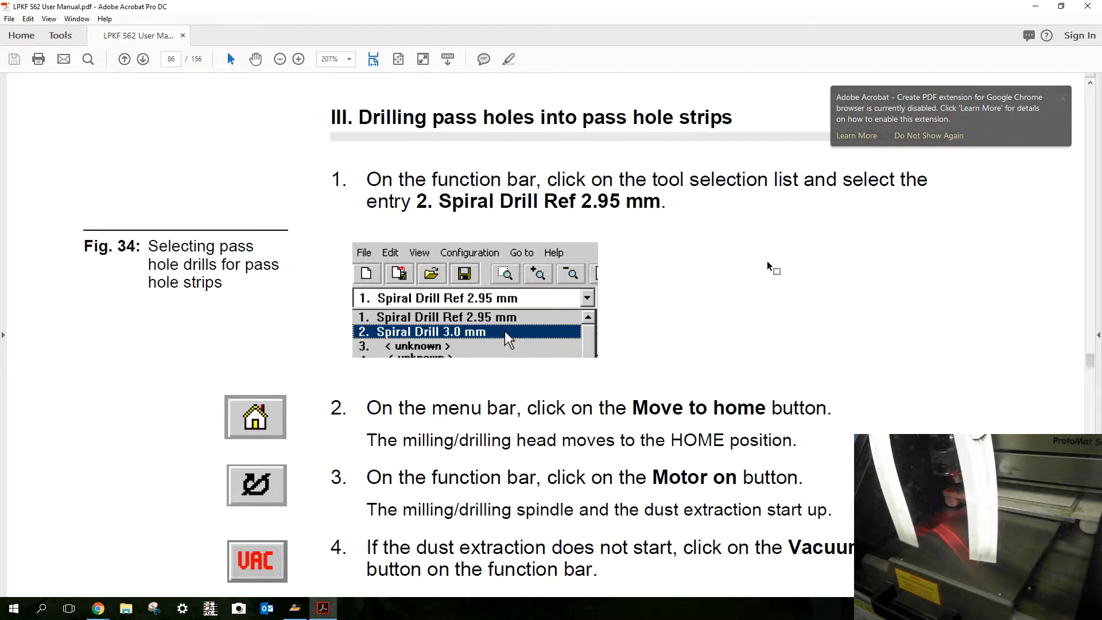
scroll(up, 3)
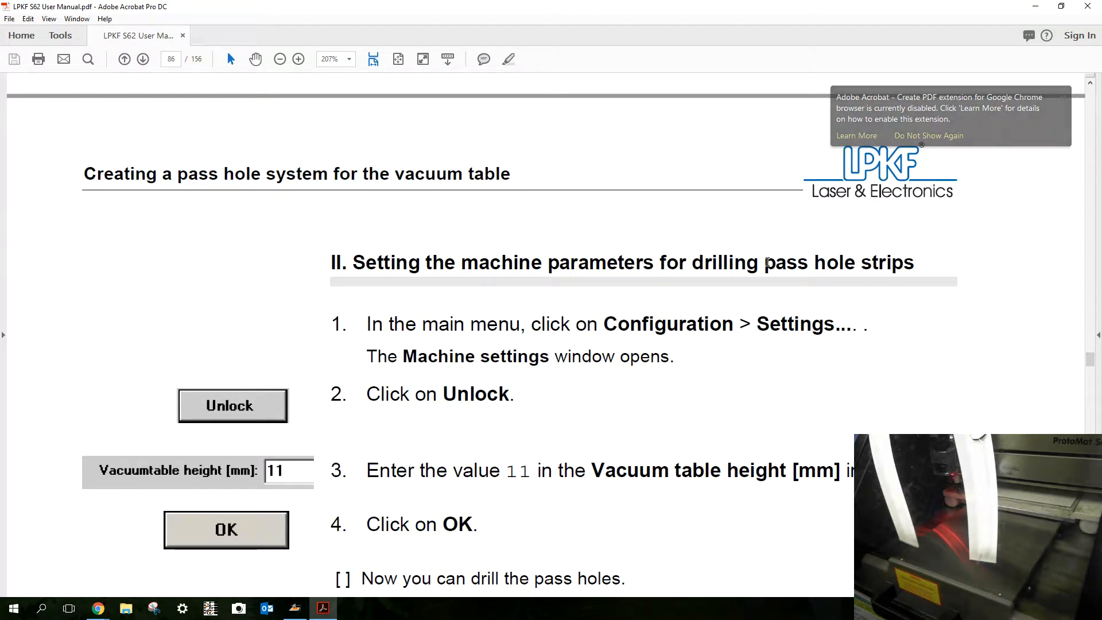
scroll(up, 3)
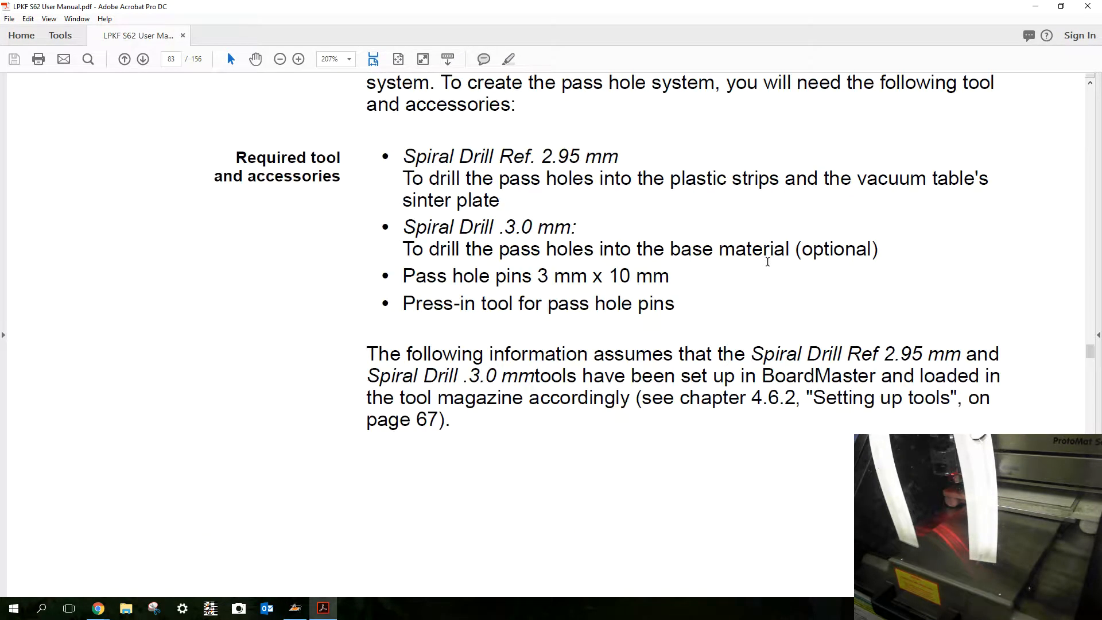
scroll(up, 3)
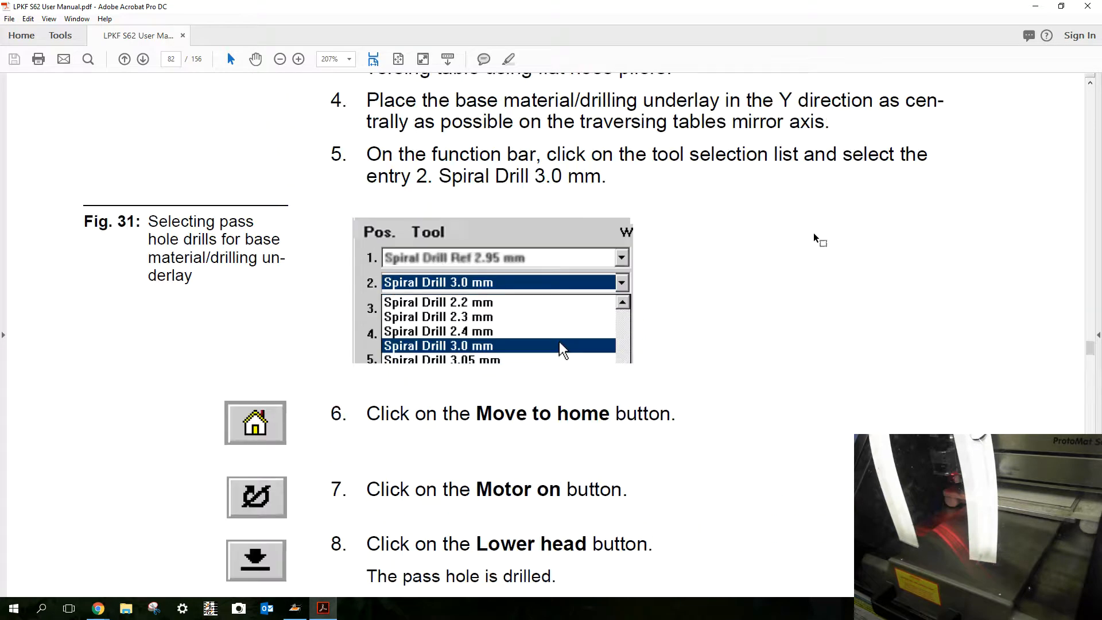
scroll(up, 3)
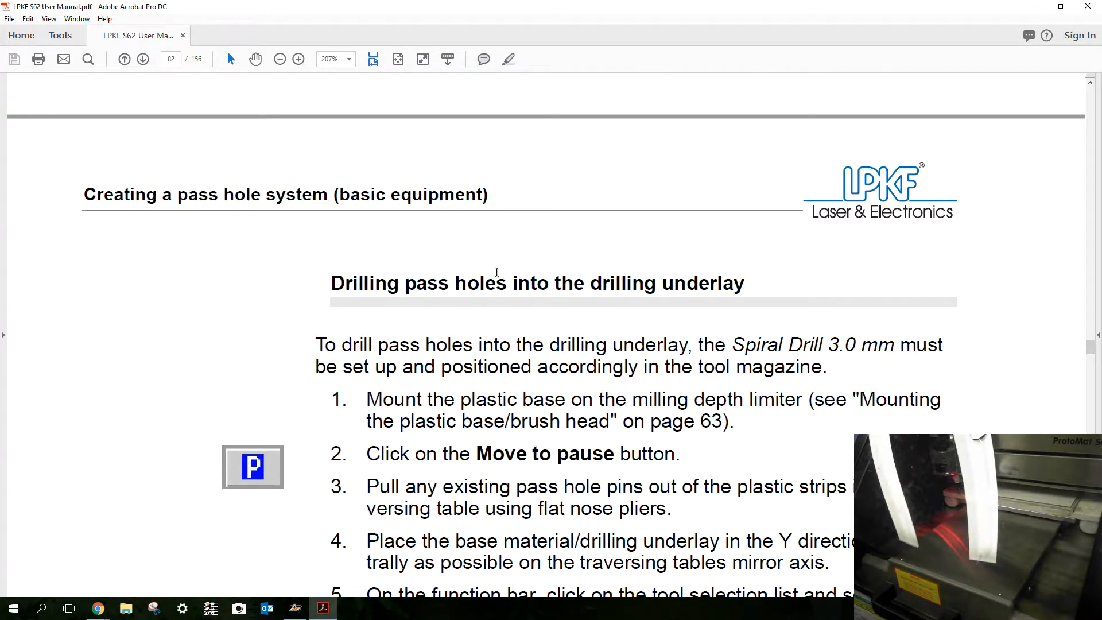
scroll(down, 3)
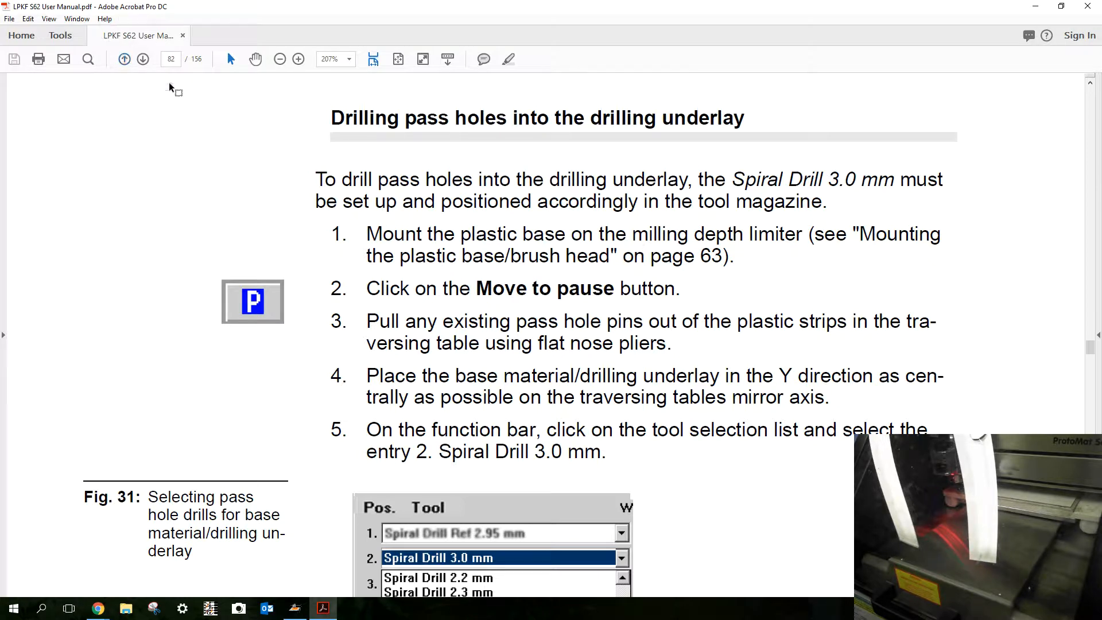
mouse_move(93, 117)
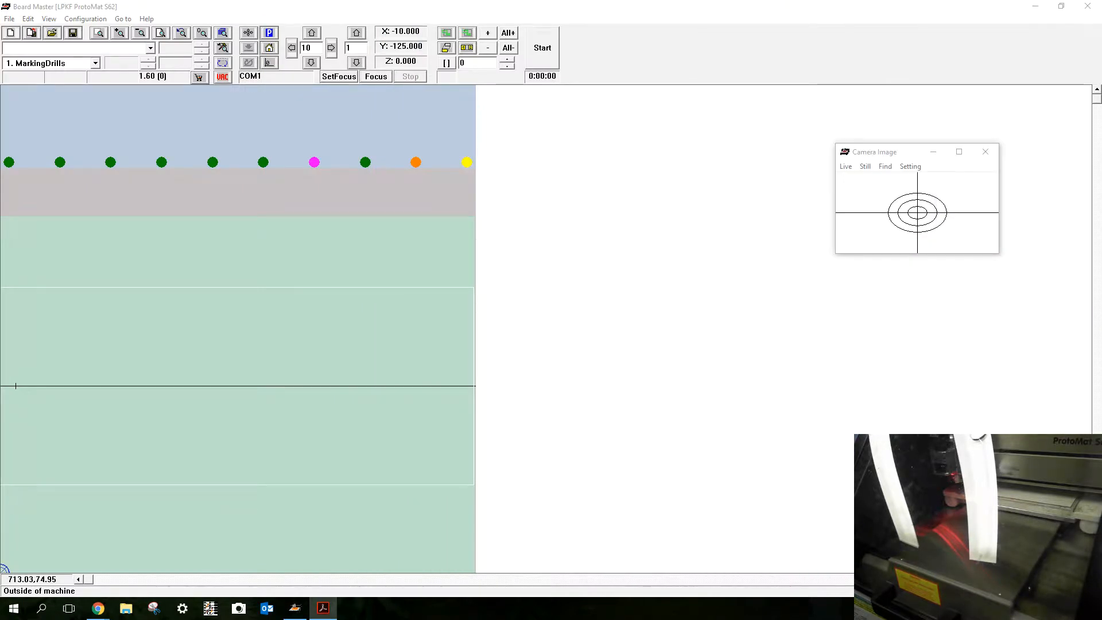
mouse_move(603, 304)
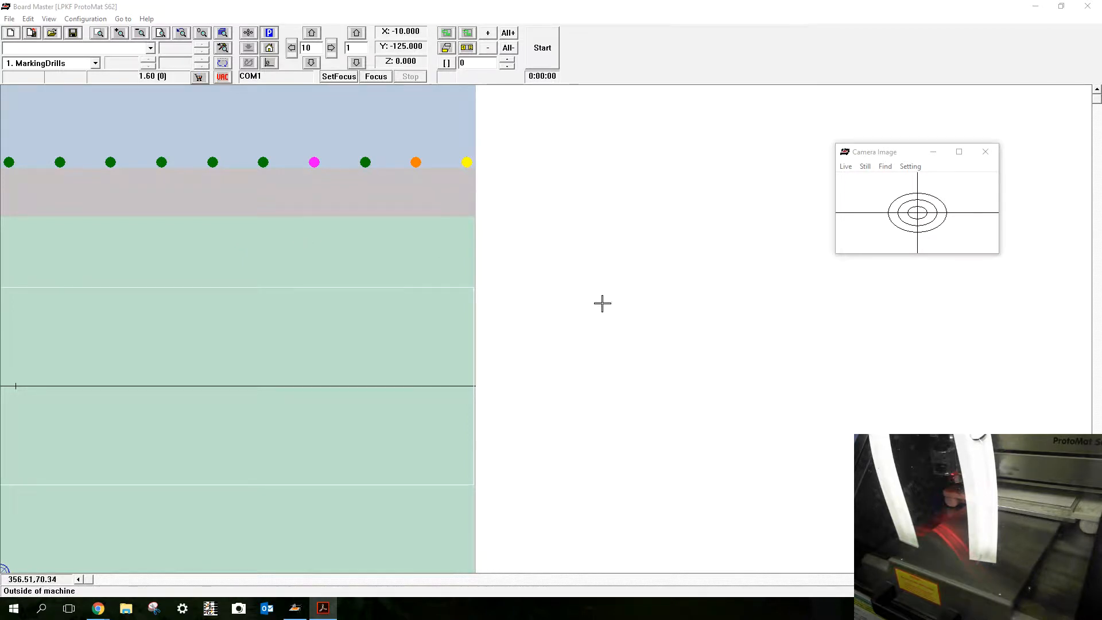
mouse_move(696, 381)
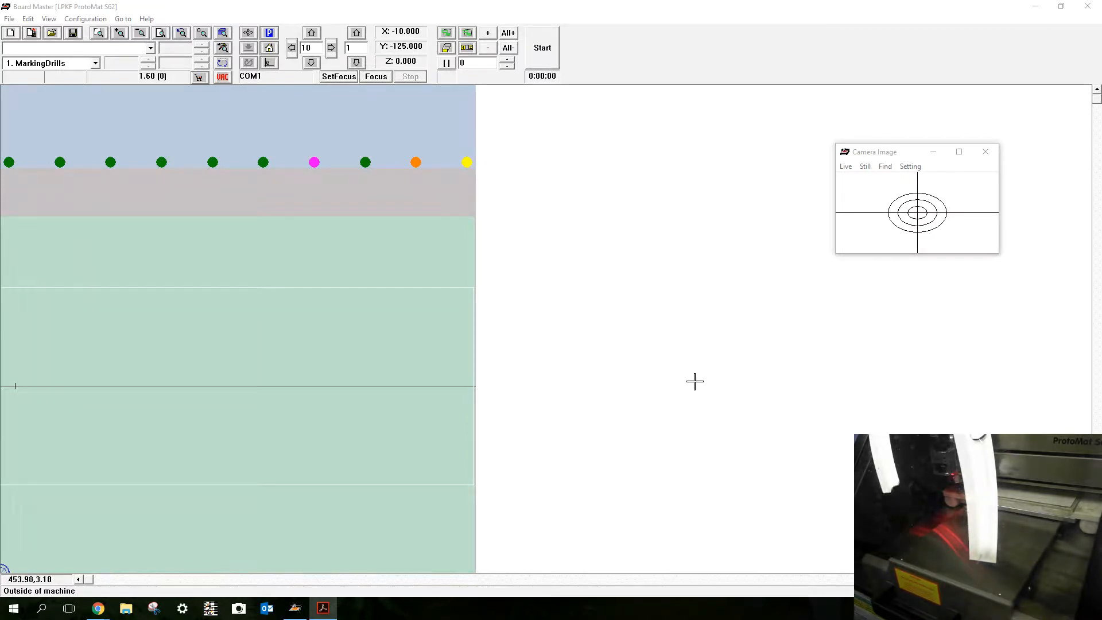
Move the ProtoMat head out to its pause position
click(269, 32)
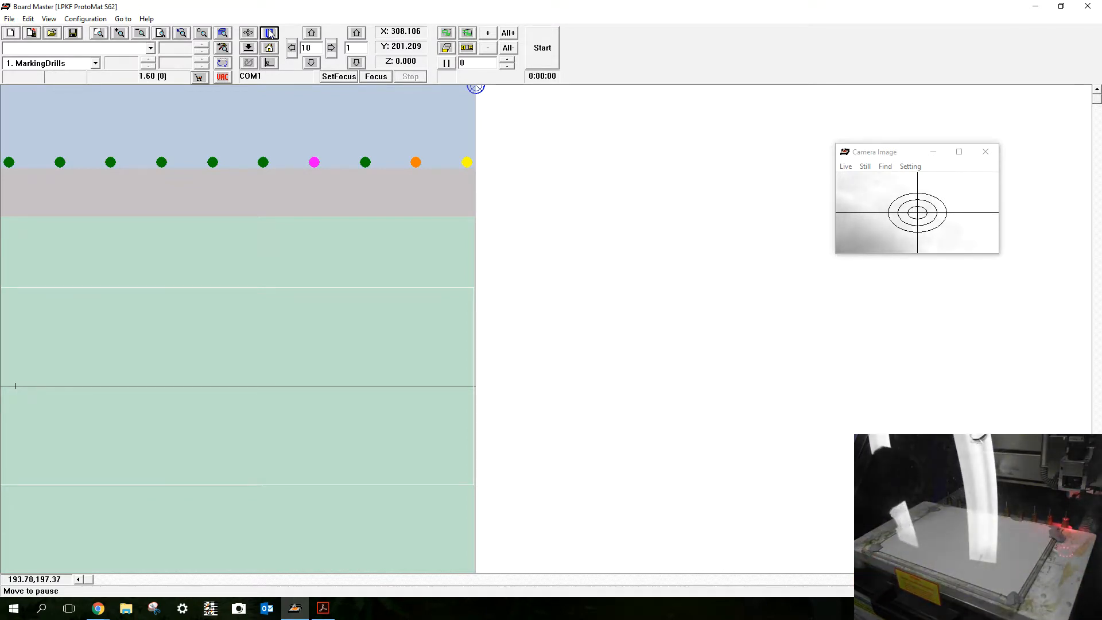
Select '8. Spiral Drill 3.0 mm' as the active tool and confirm it
click(269, 33)
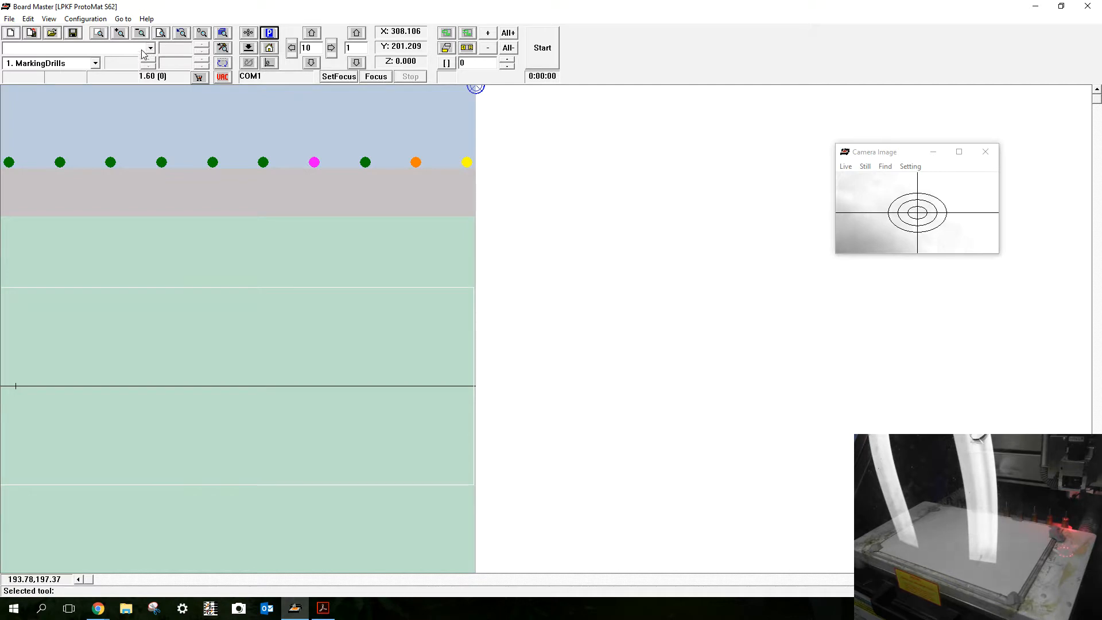
click(149, 48)
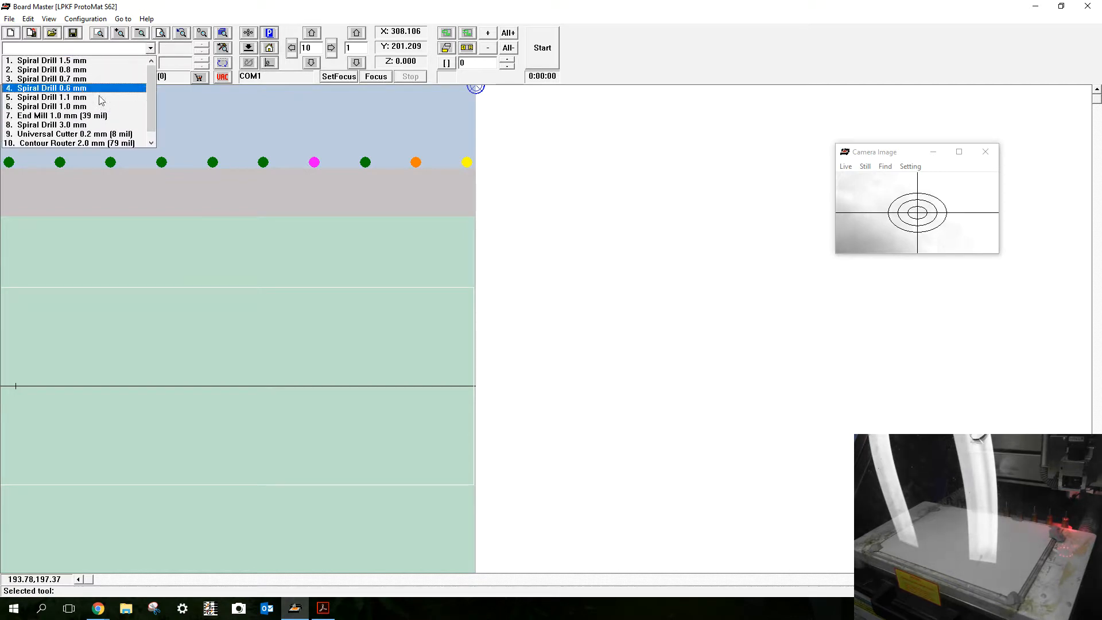
click(52, 124)
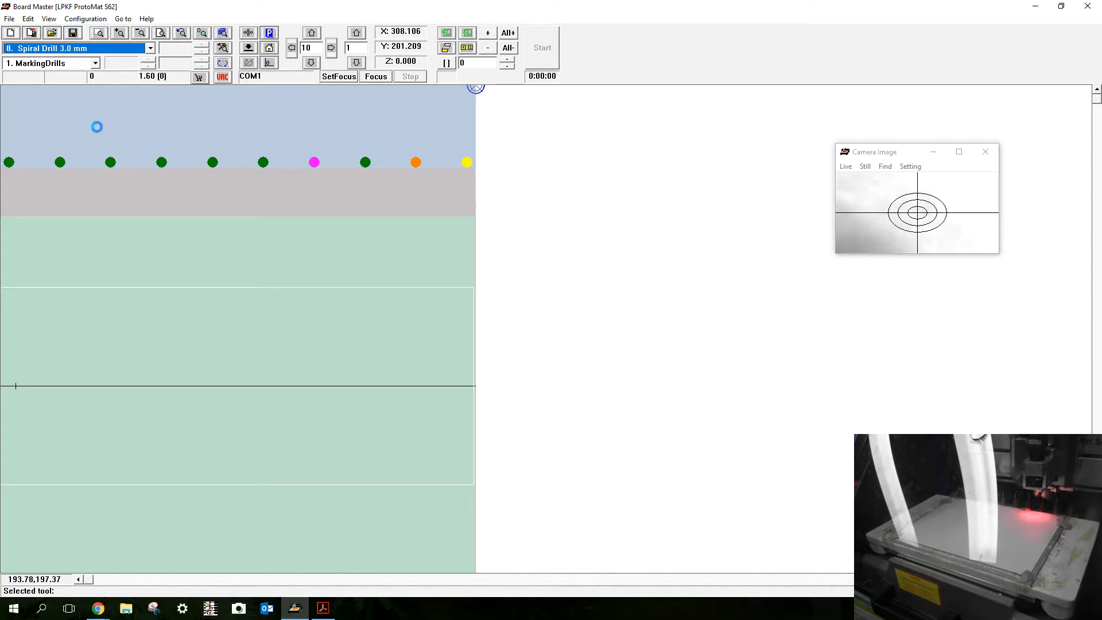
click(365, 162)
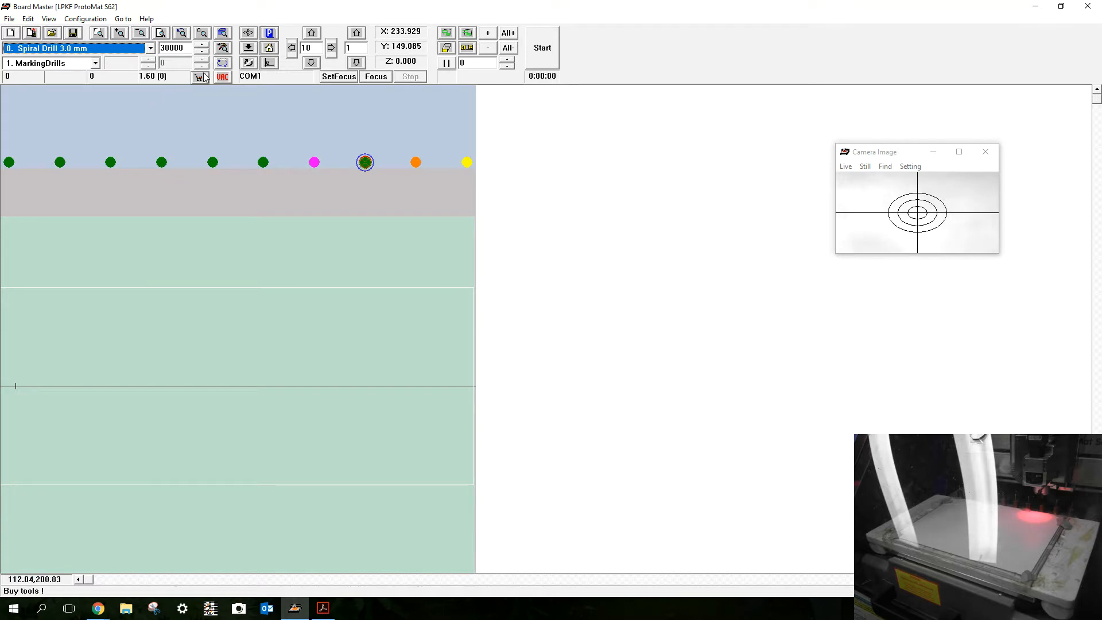
Send the head back to its home position
click(269, 48)
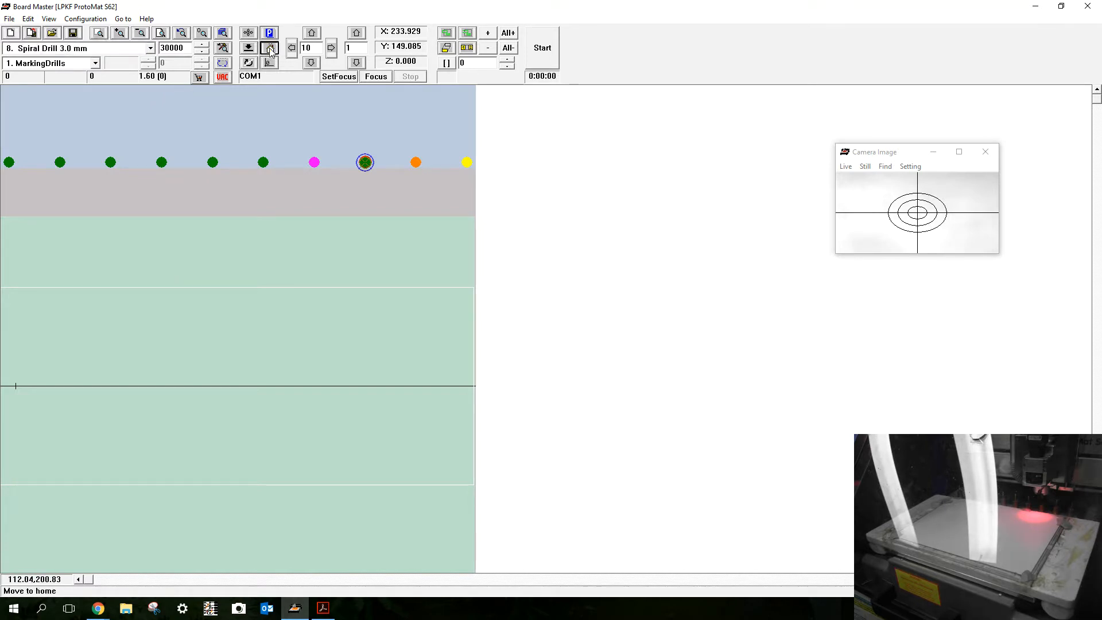
click(269, 47)
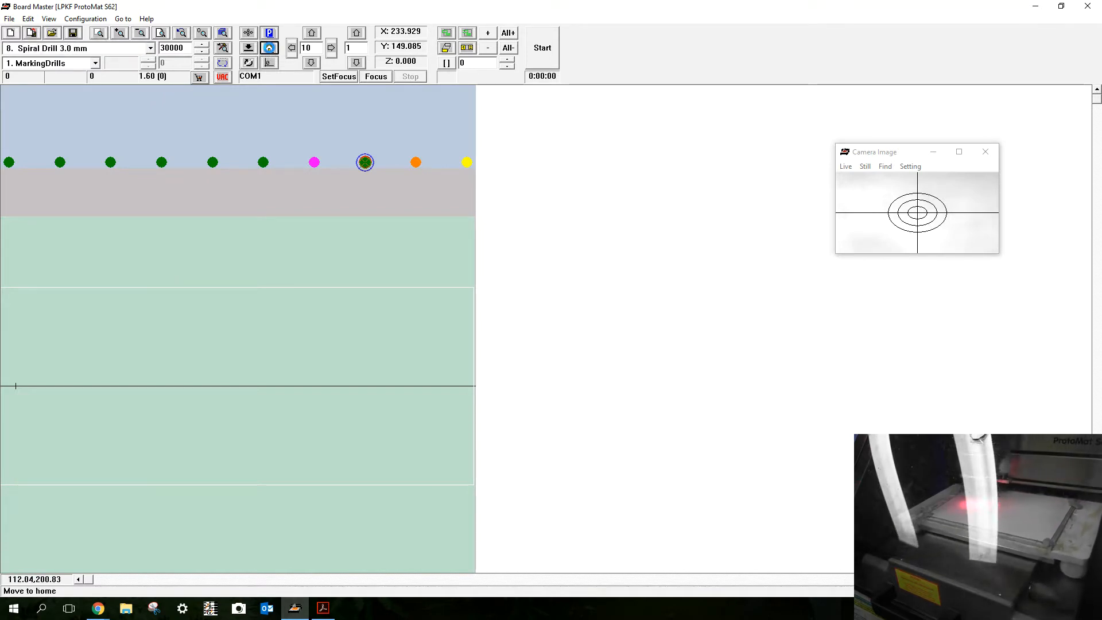
click(269, 47)
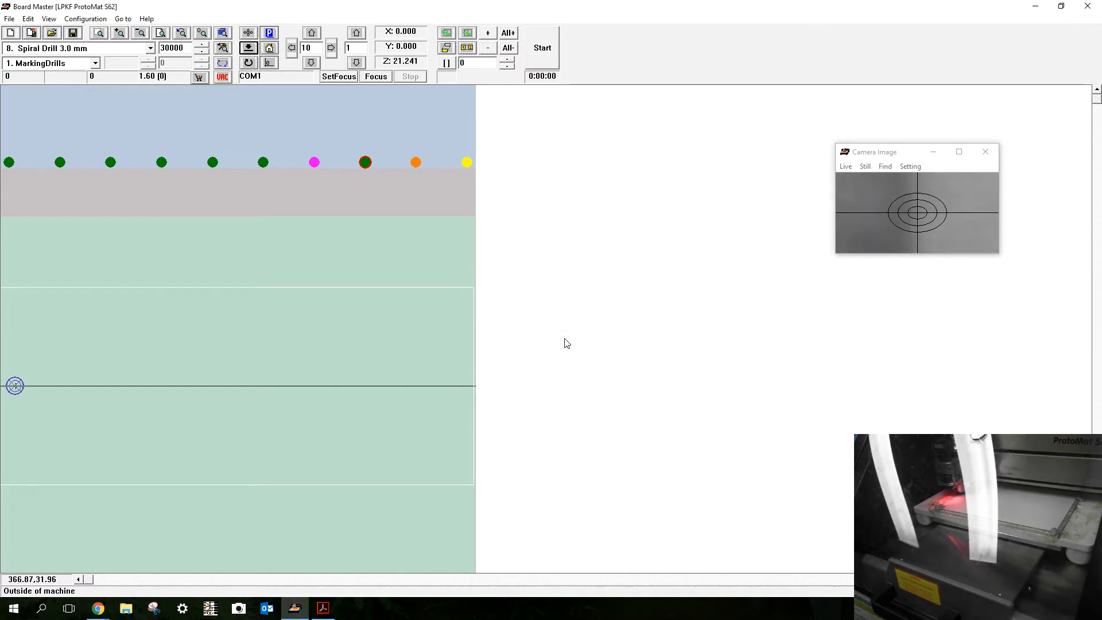
Jog the head 295 mm in X+ and start a drill, bringing up the reference-hole prompt
click(249, 62)
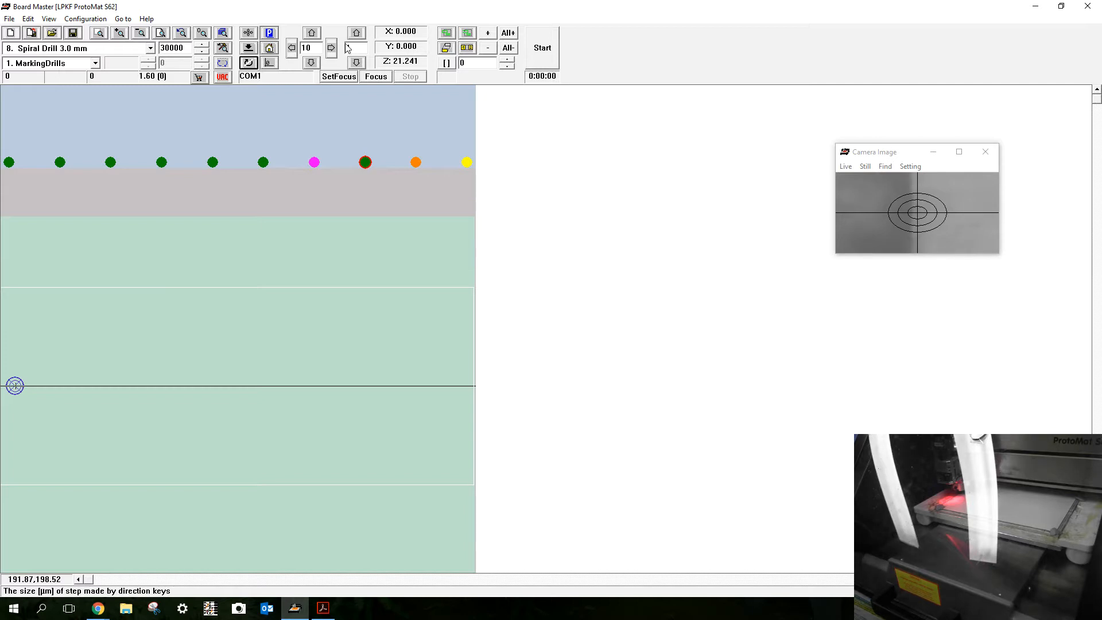
click(355, 33)
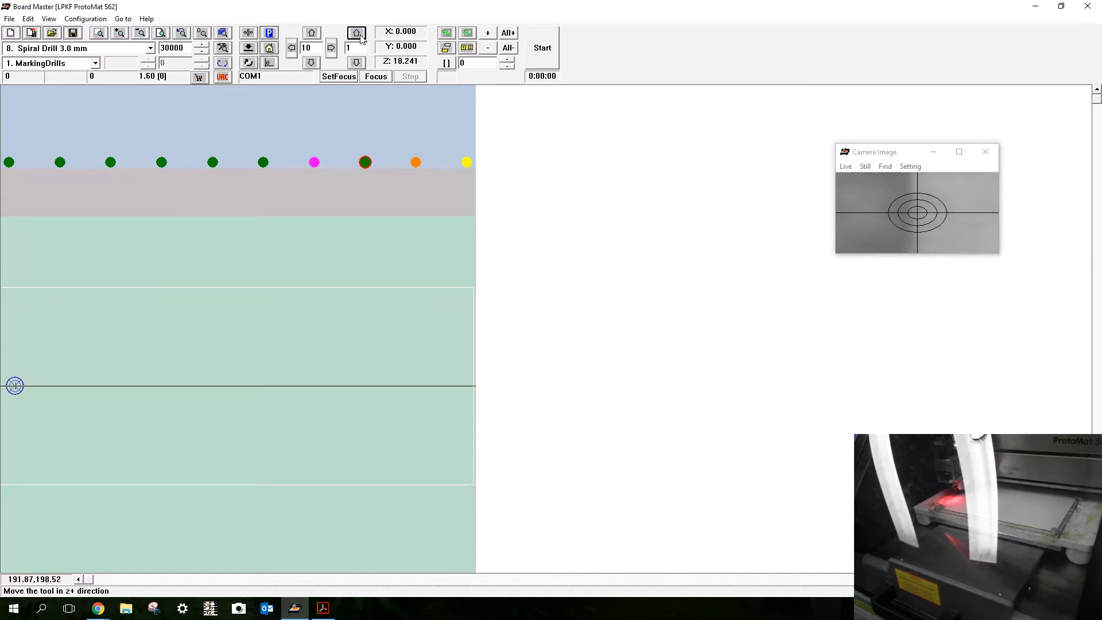
click(356, 62)
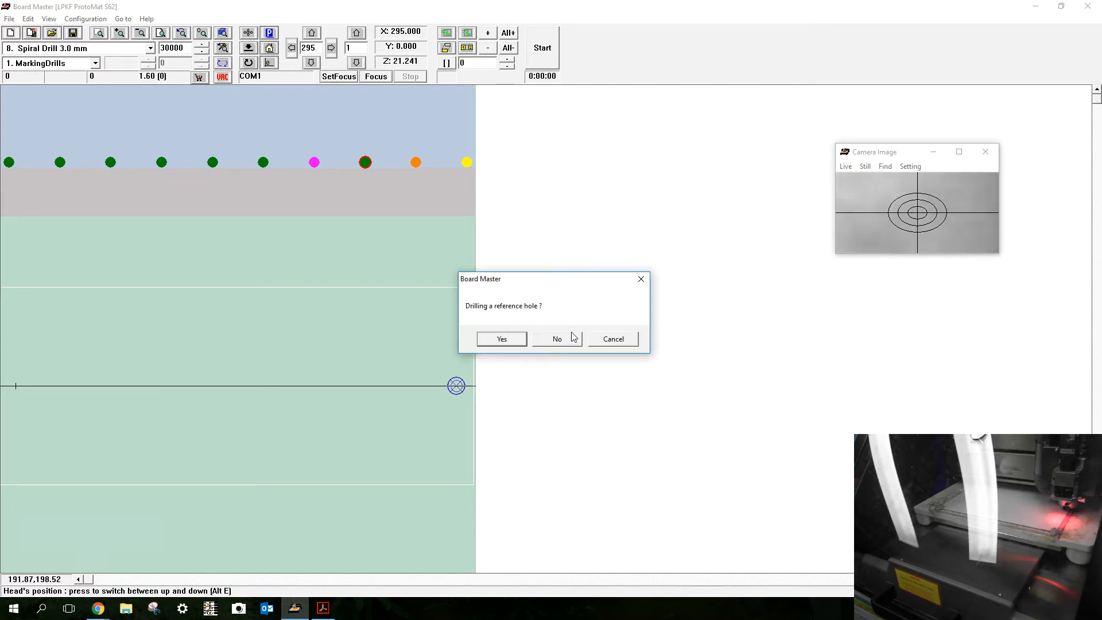
Answer No to the reference-hole prompt, keep Spiral Drill 3.0 mm selected and return the head to pause
click(556, 339)
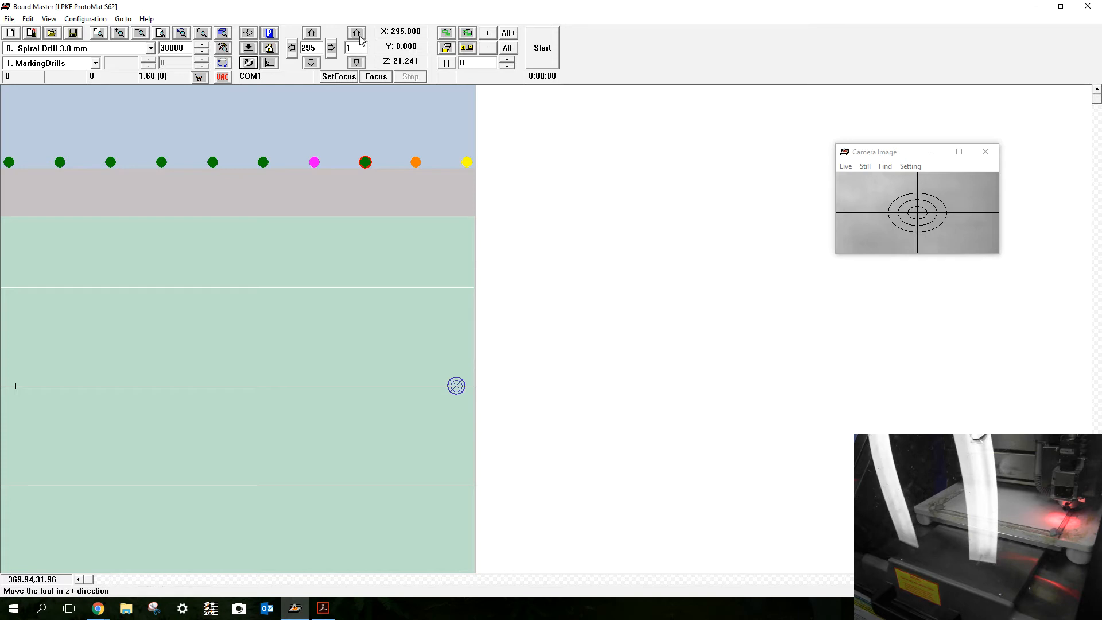
mouse_move(223, 47)
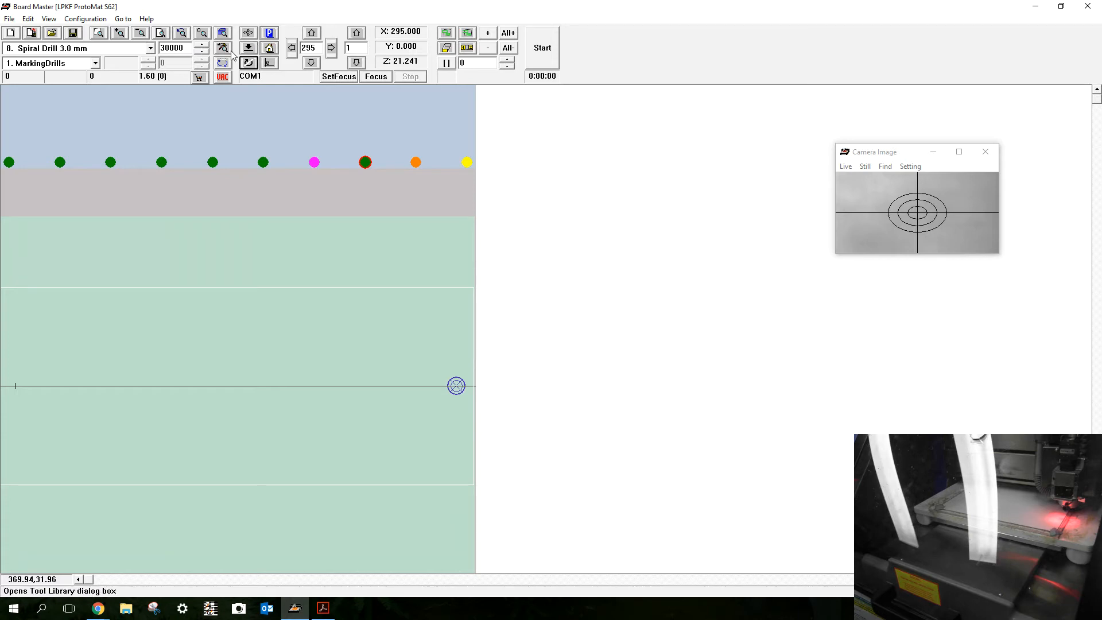
click(150, 48)
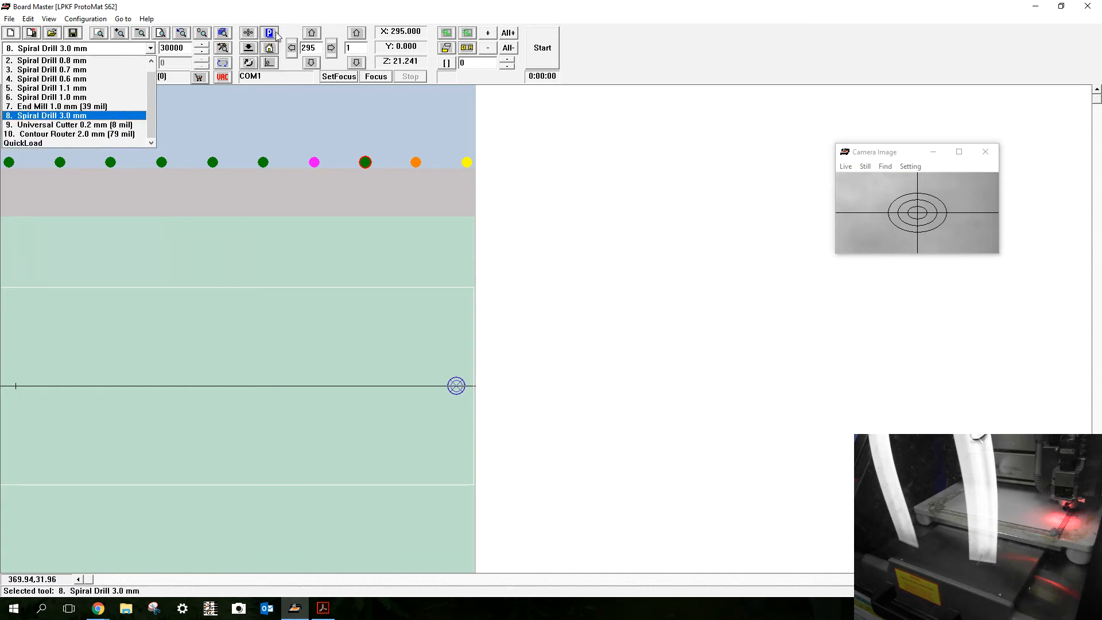
click(49, 115)
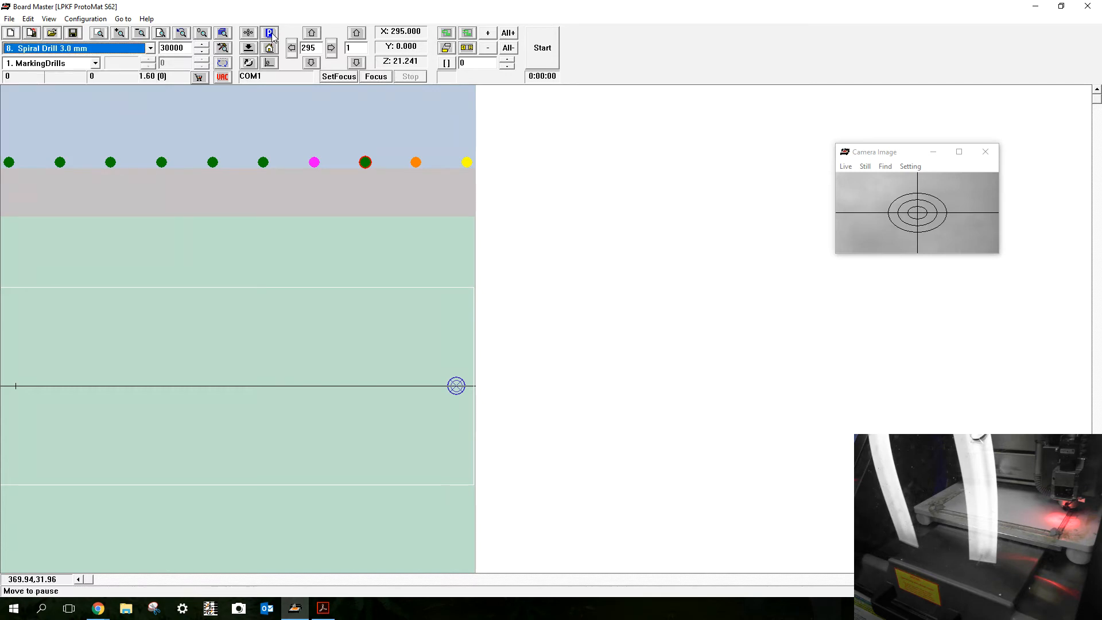
click(270, 32)
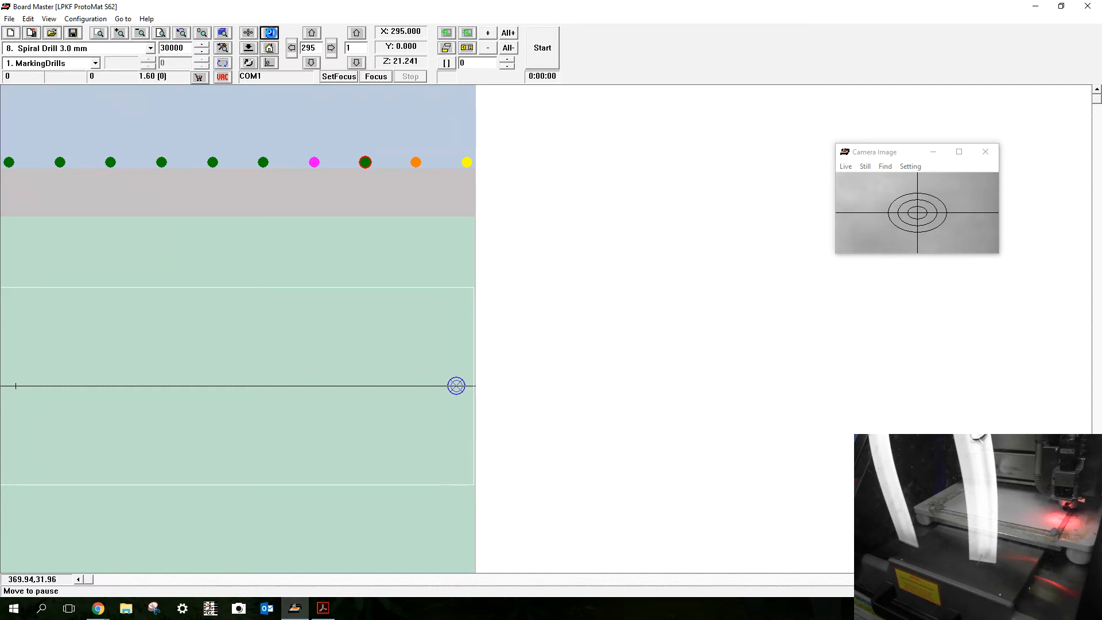